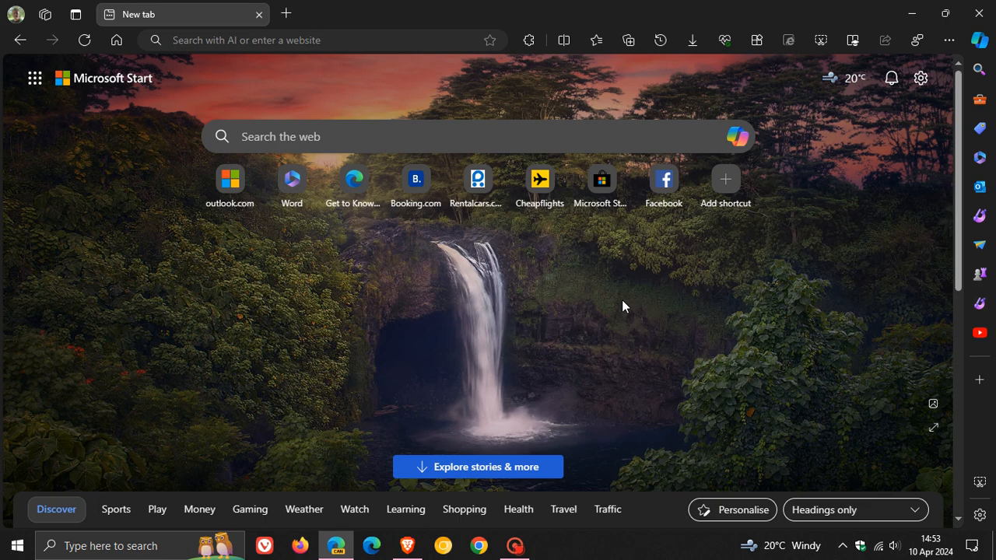
mouse_move(557, 280)
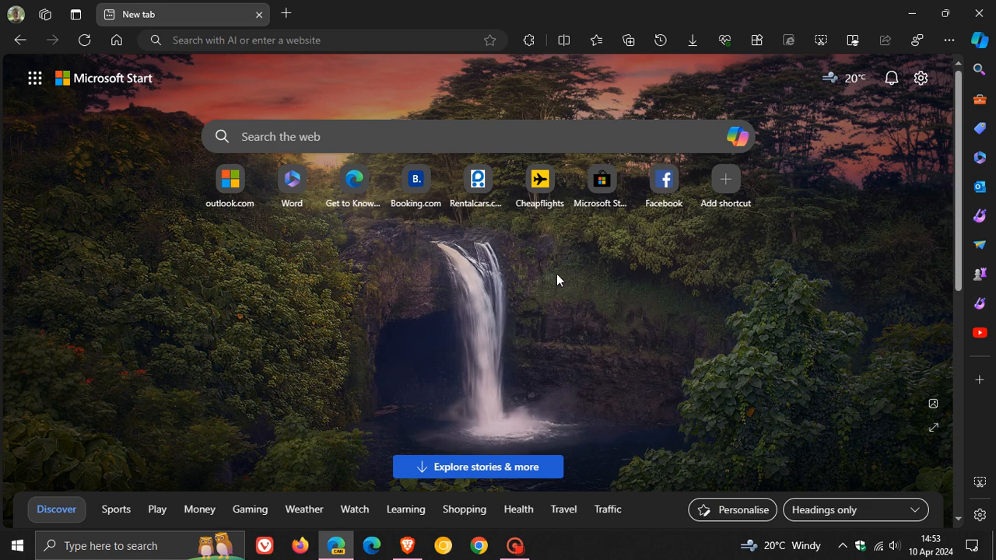
mouse_move(670, 270)
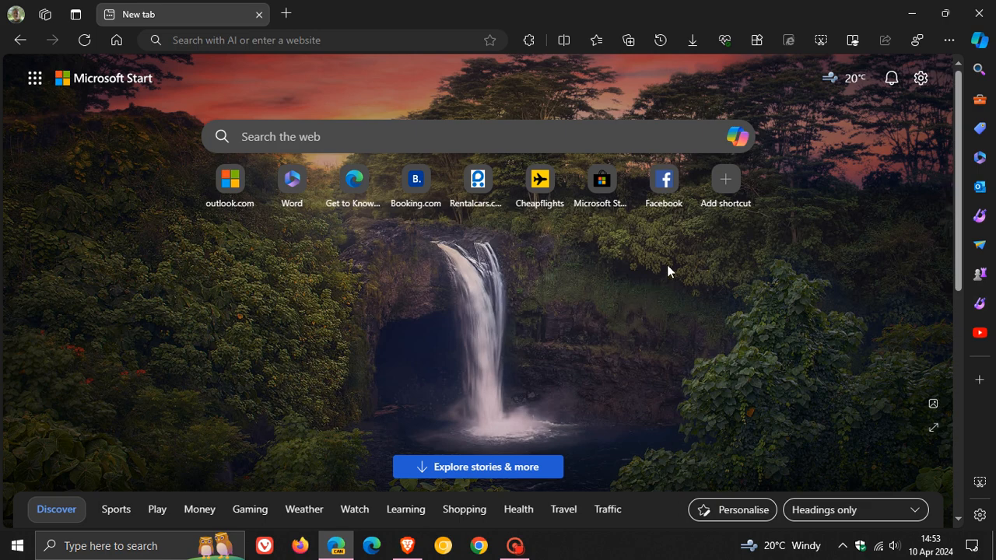
mouse_move(738, 136)
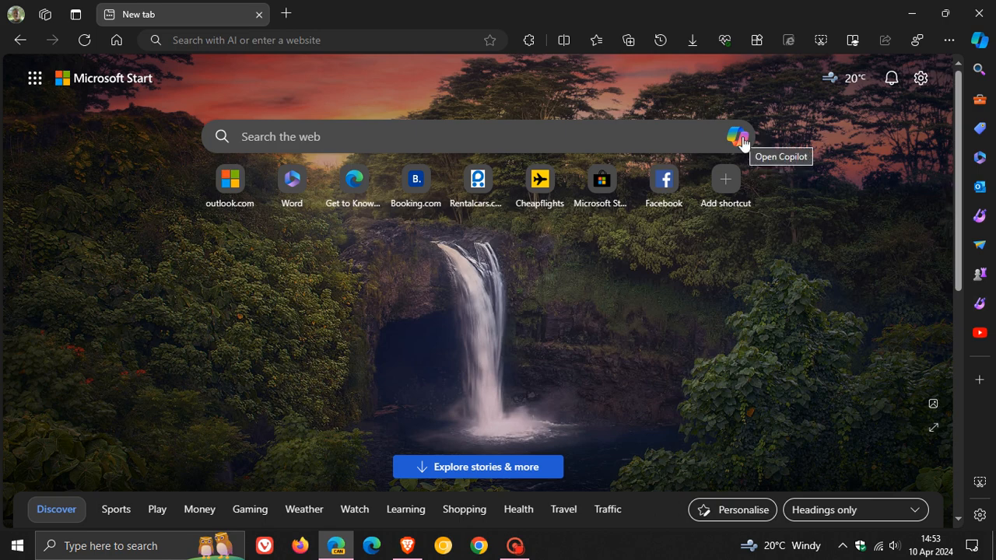
mouse_move(766, 159)
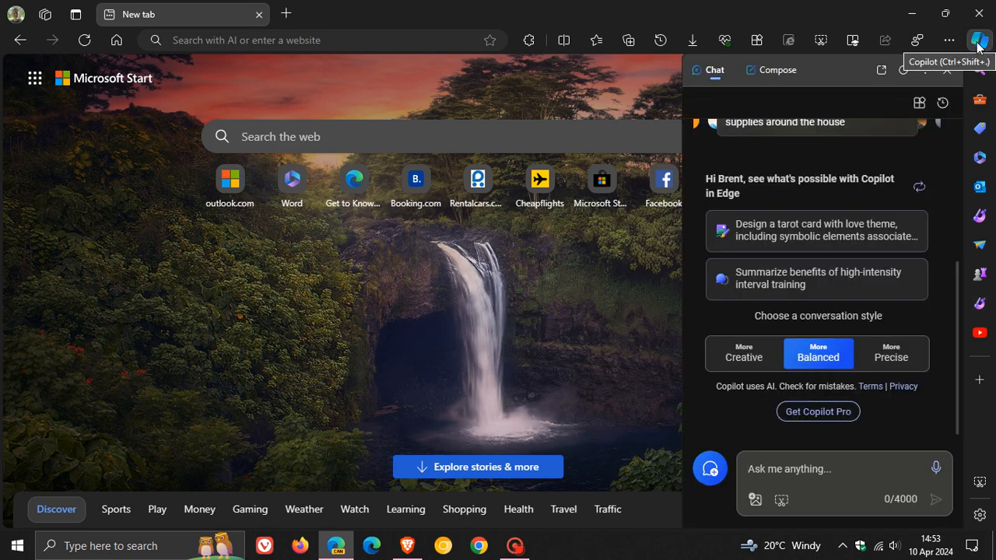
mouse_move(533, 351)
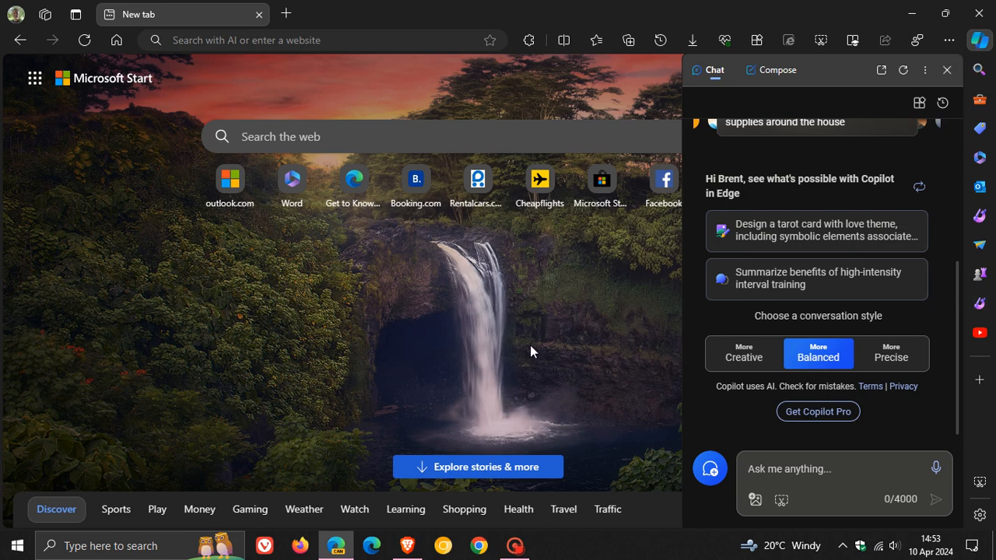
Close the Copilot sidebar with its toolbar button to reveal the full new tab page.
click(946, 70)
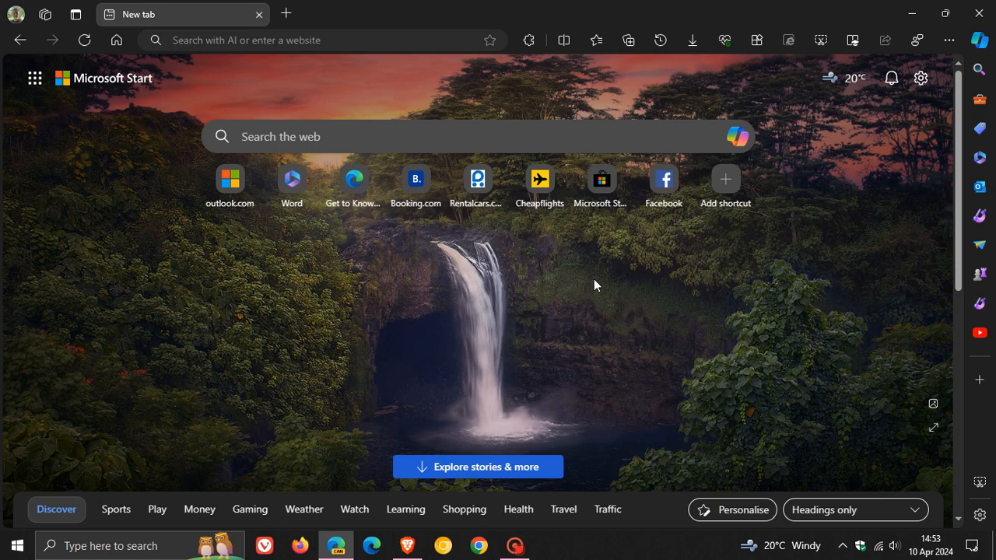
mouse_move(288, 80)
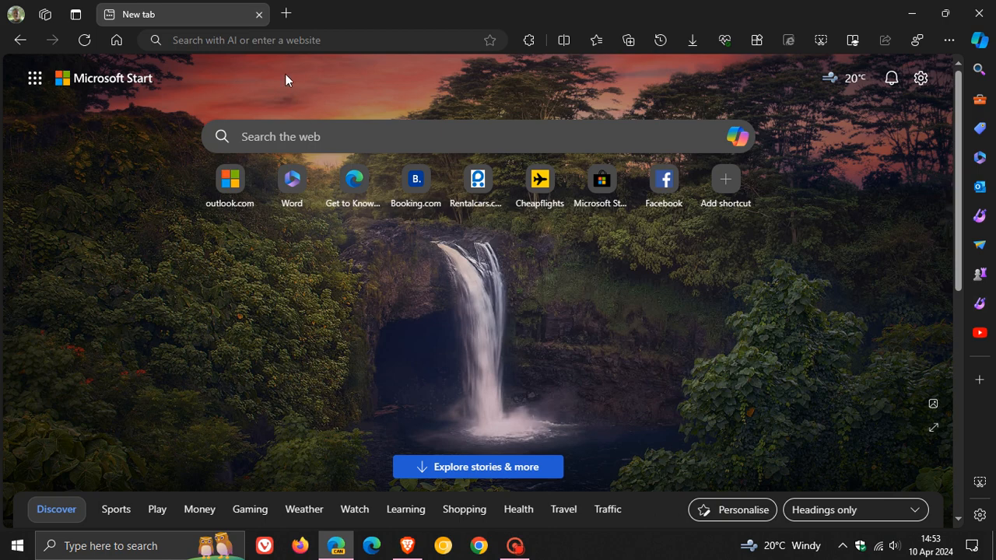
Pick and submit the Ask Copilot suggestion requesting examples of good graphic design.
click(319, 40)
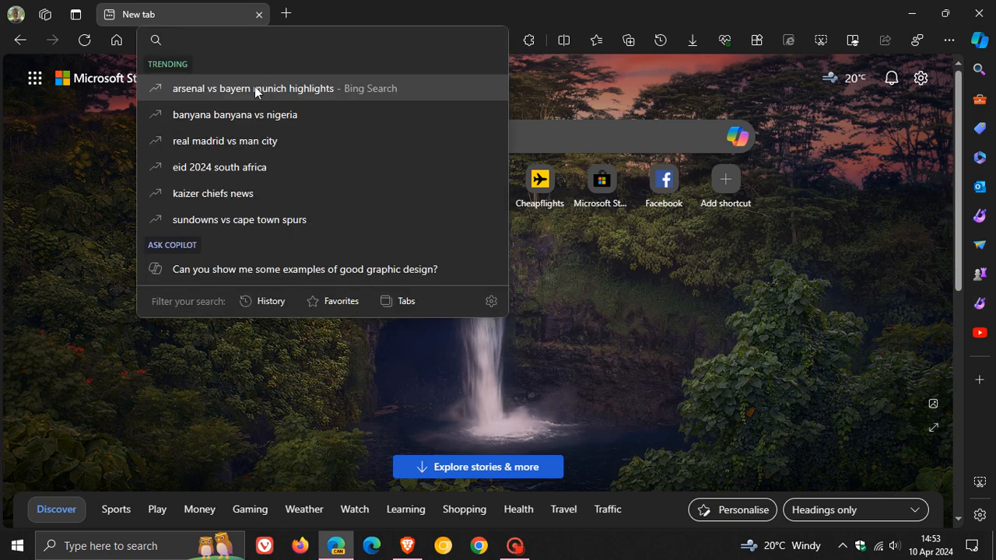
mouse_move(270, 253)
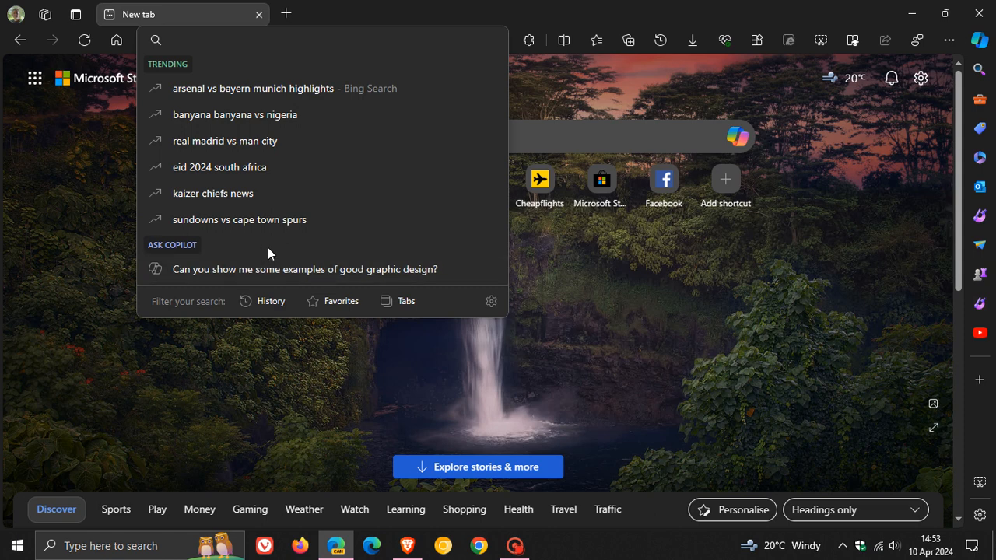
mouse_move(420, 270)
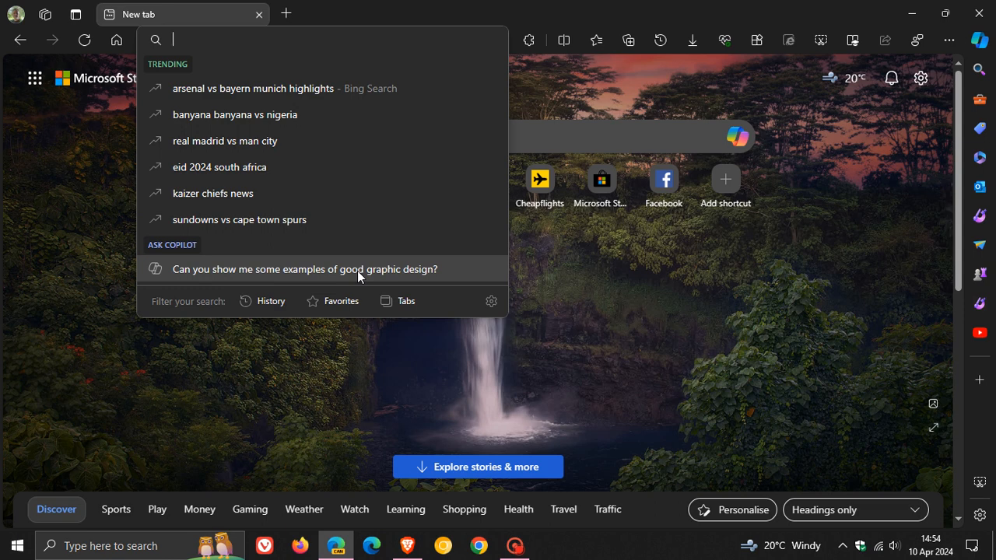
mouse_move(209, 281)
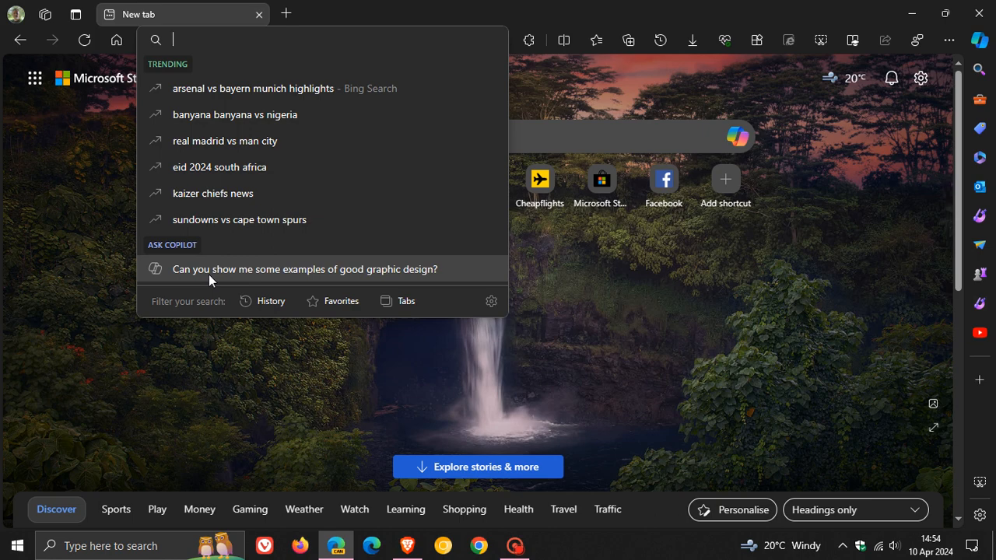
click(304, 269)
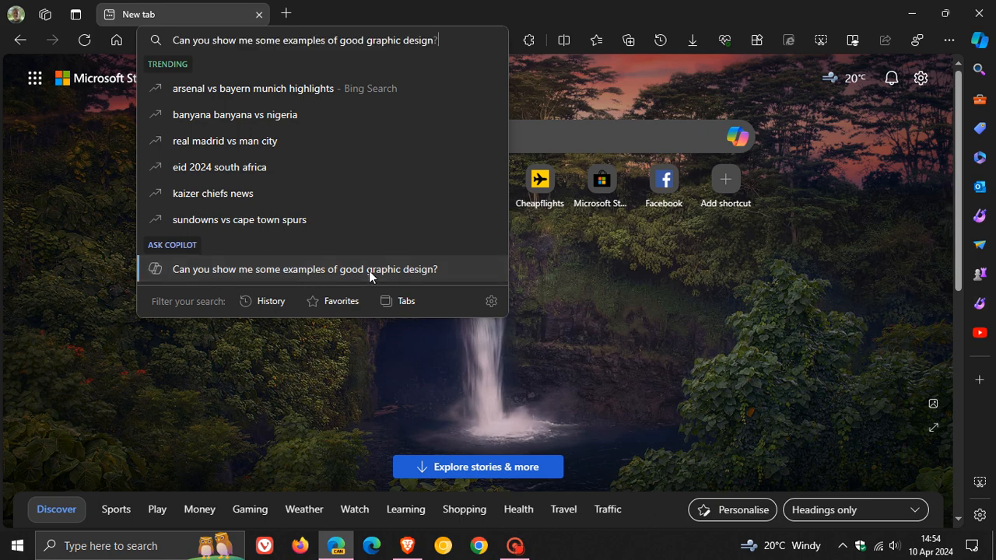
click(304, 269)
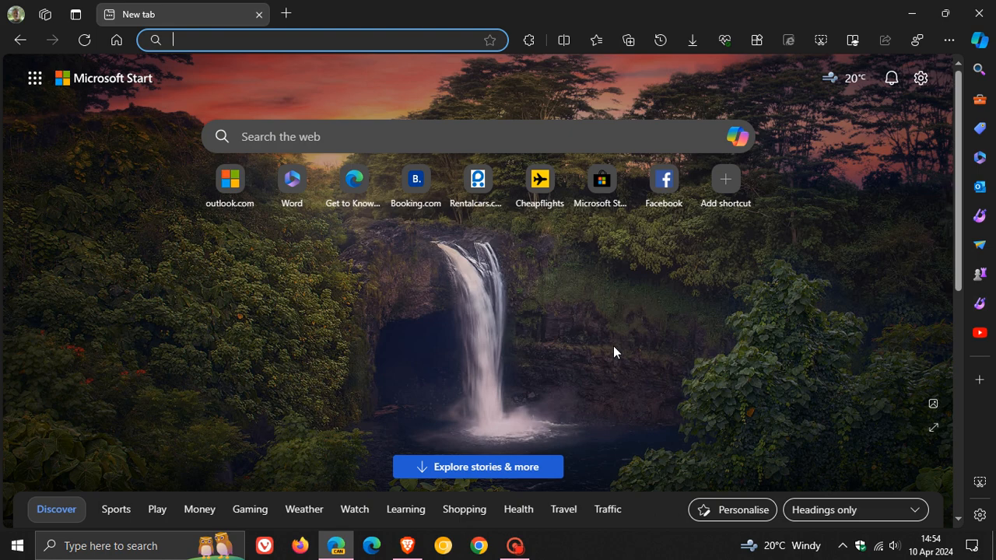
mouse_move(272, 39)
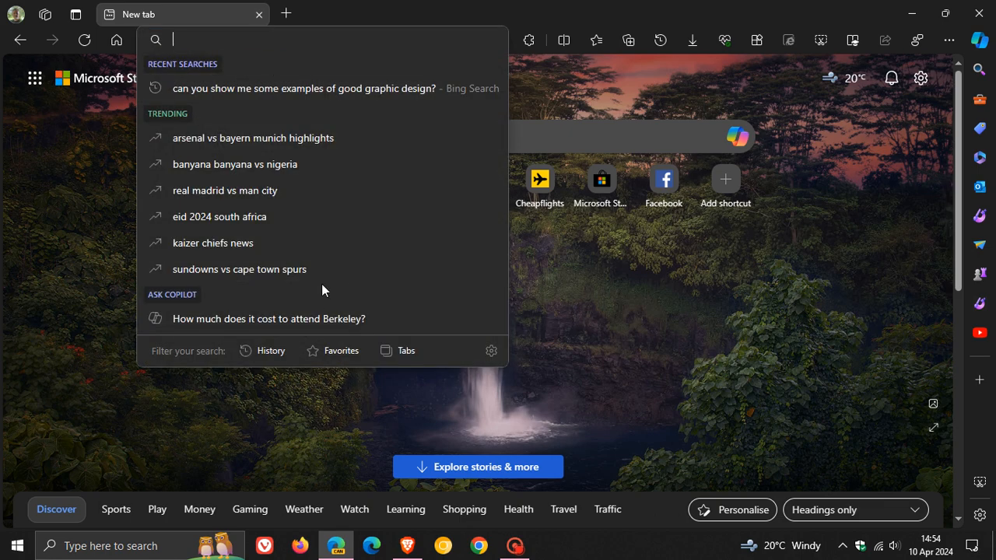
mouse_move(280, 304)
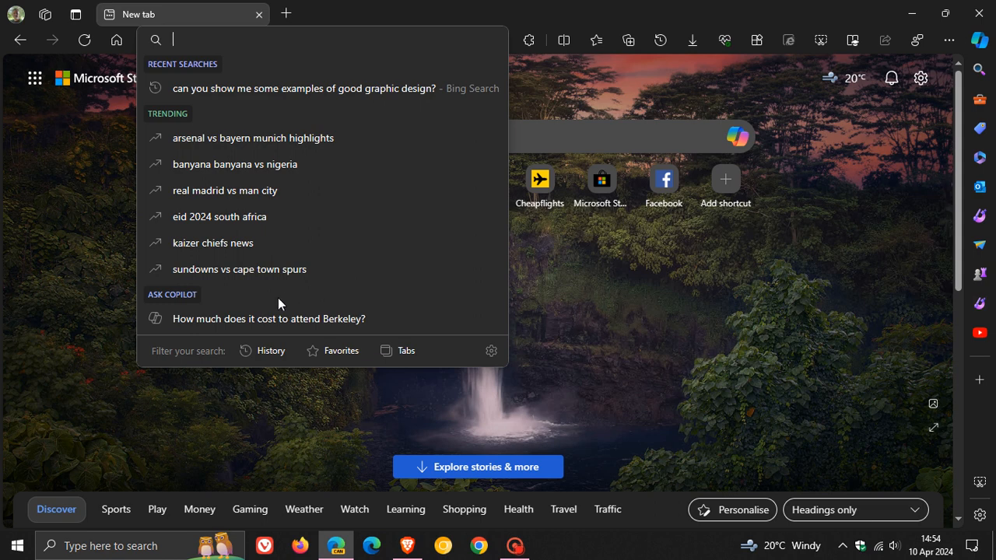
mouse_move(415, 304)
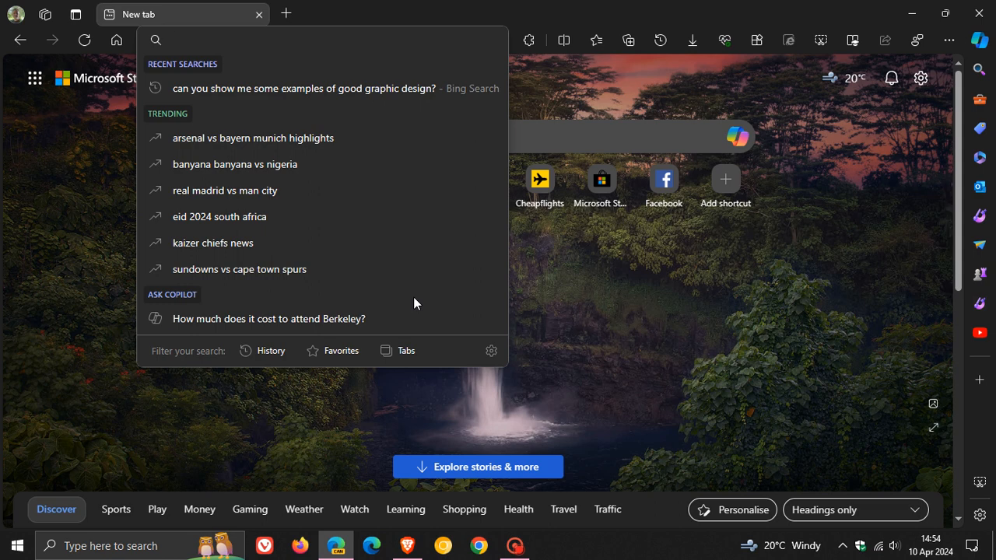
mouse_move(401, 320)
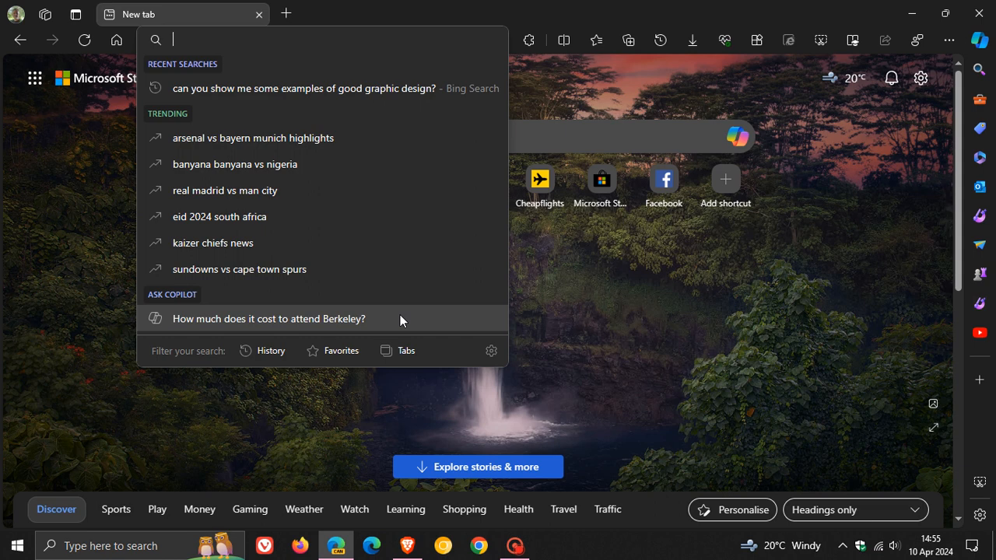
click(642, 294)
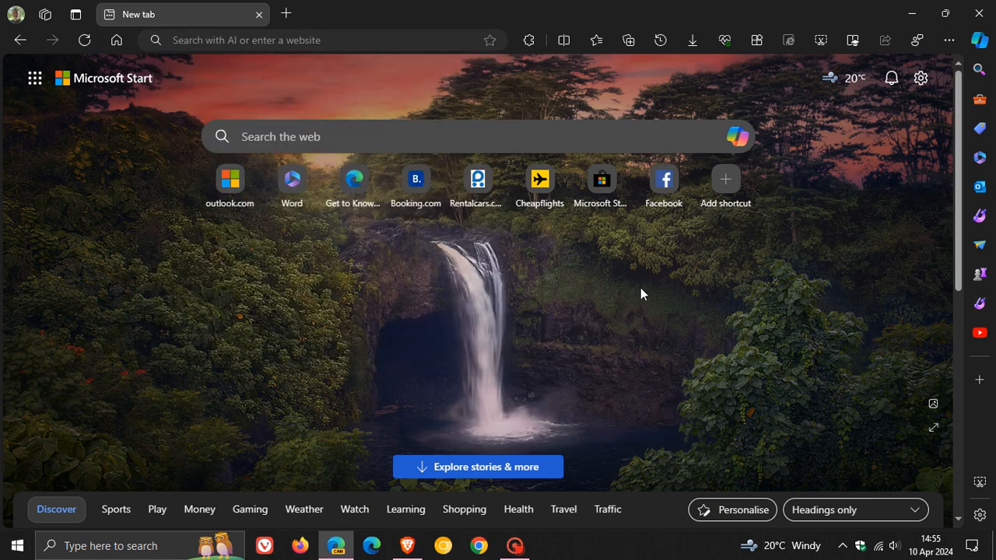
mouse_move(557, 302)
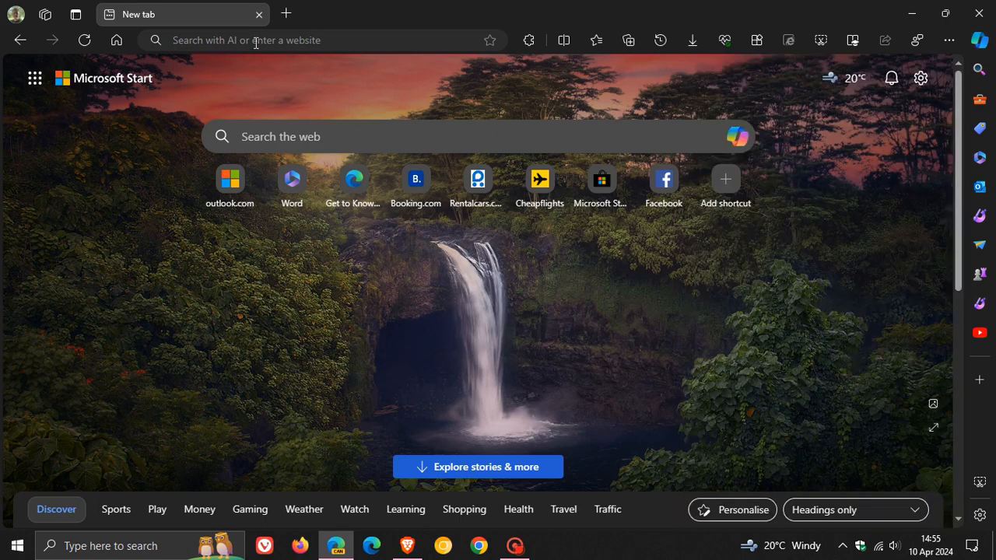
Reopen the address bar dropdown showing the Ask Copilot question about latest tractor models.
click(257, 41)
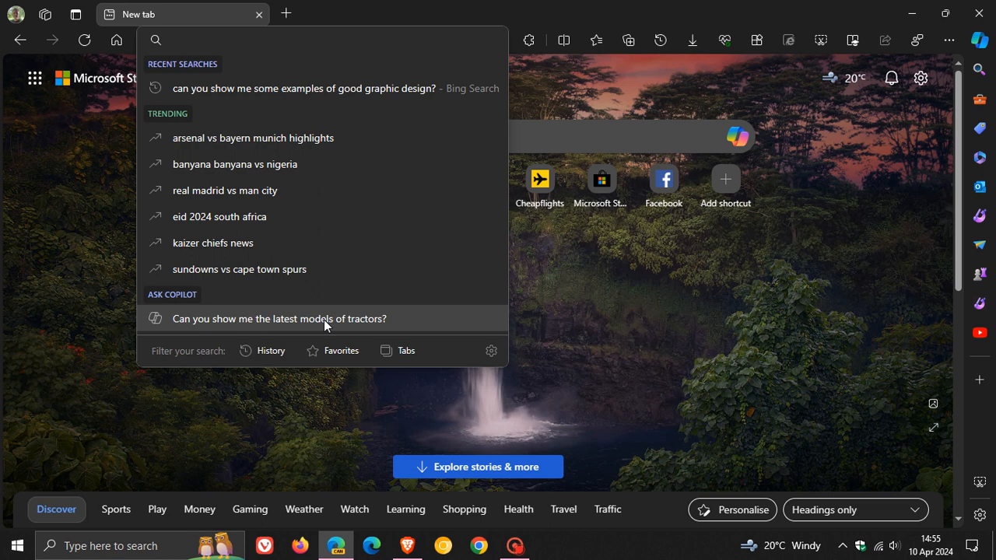
mouse_move(305, 318)
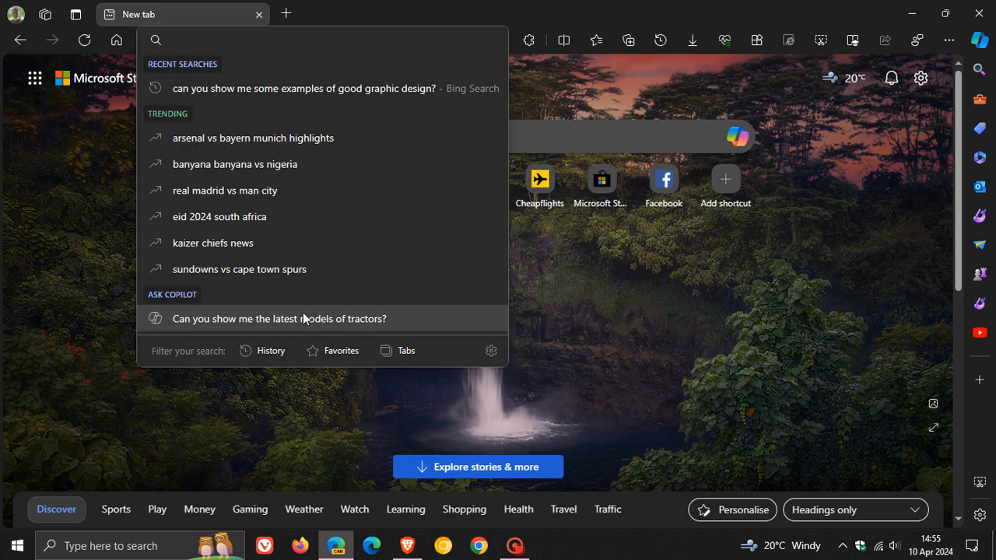